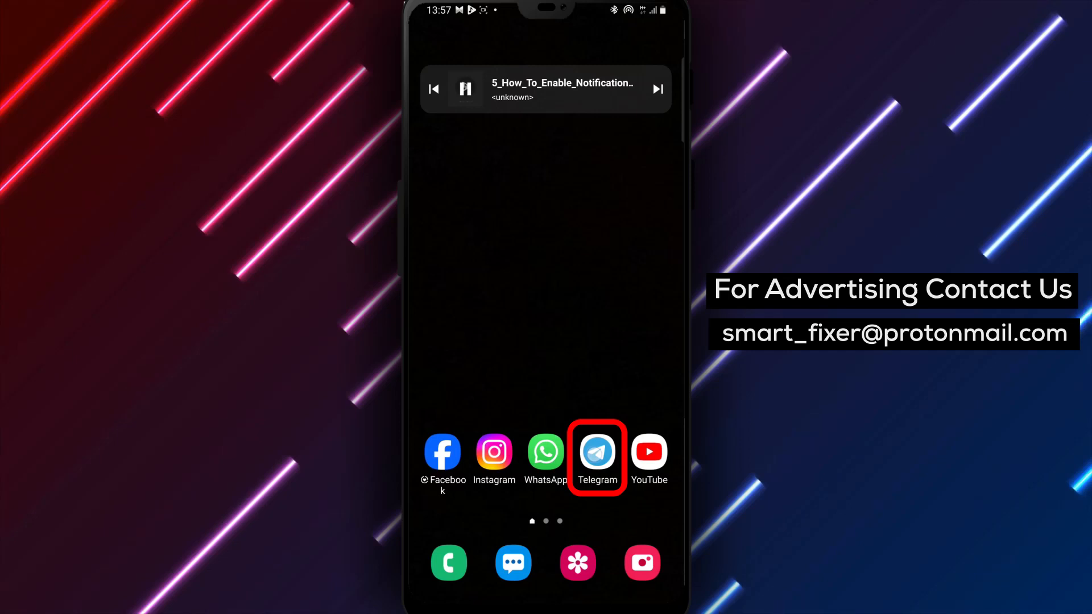
Launch Telegram from the home screen so the chat list appears
click(597, 451)
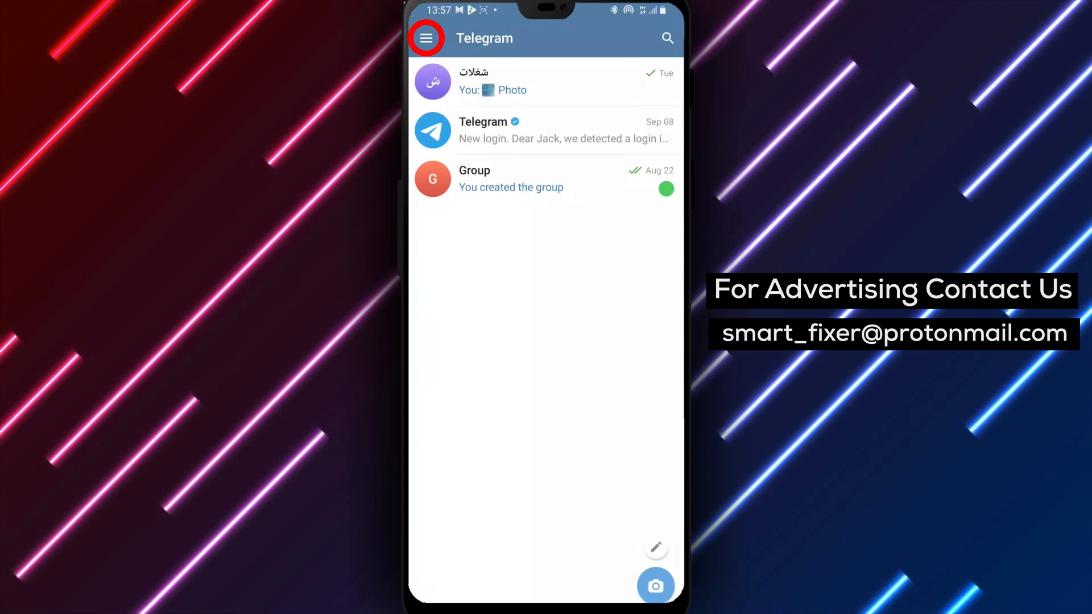
Bring up Telegram's side navigation menu from the chat list
click(425, 37)
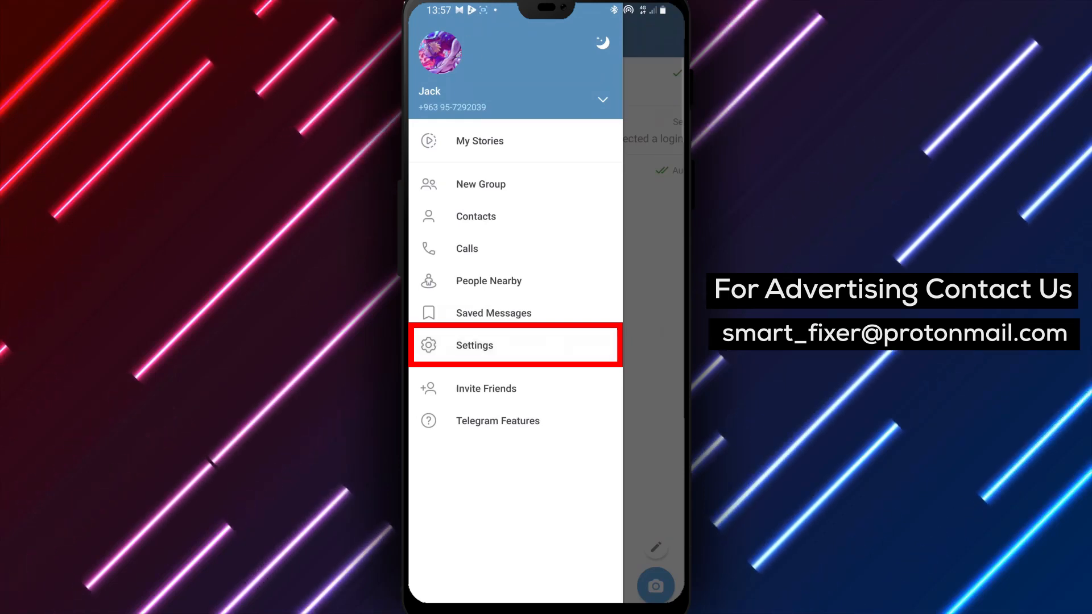
Go into Settings and reach the Notifications and Sounds page
click(473, 345)
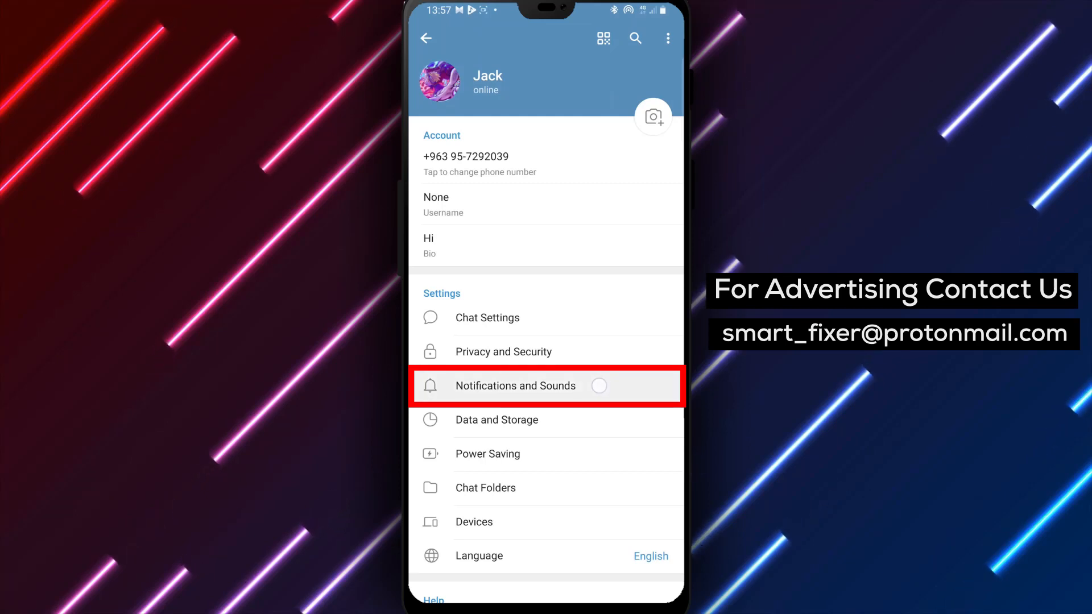
click(515, 385)
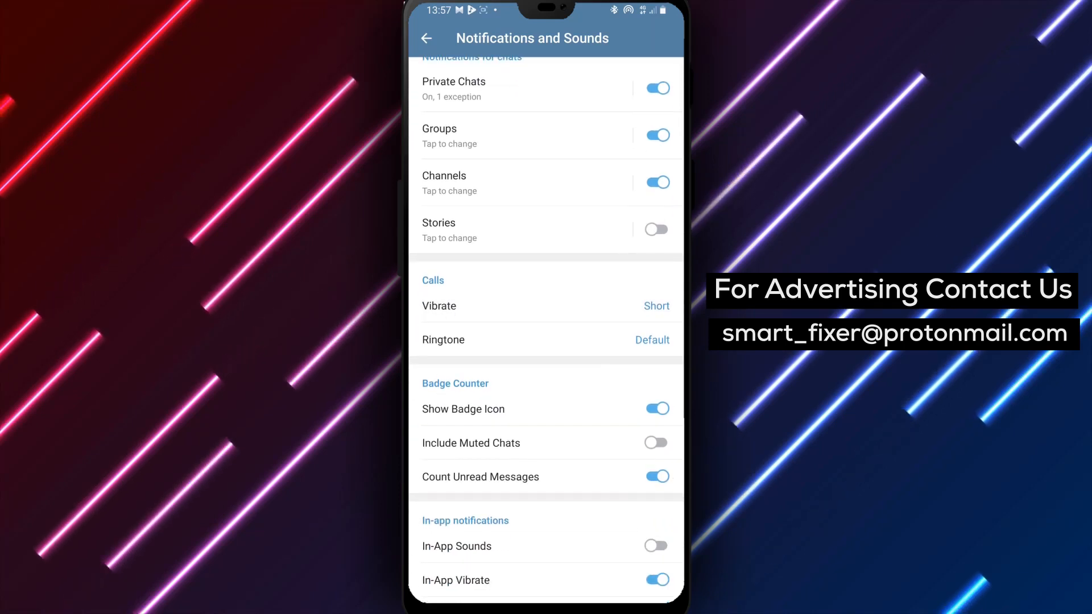
Scroll down Notifications and Sounds to the Stories notification entry
scroll(down, 3)
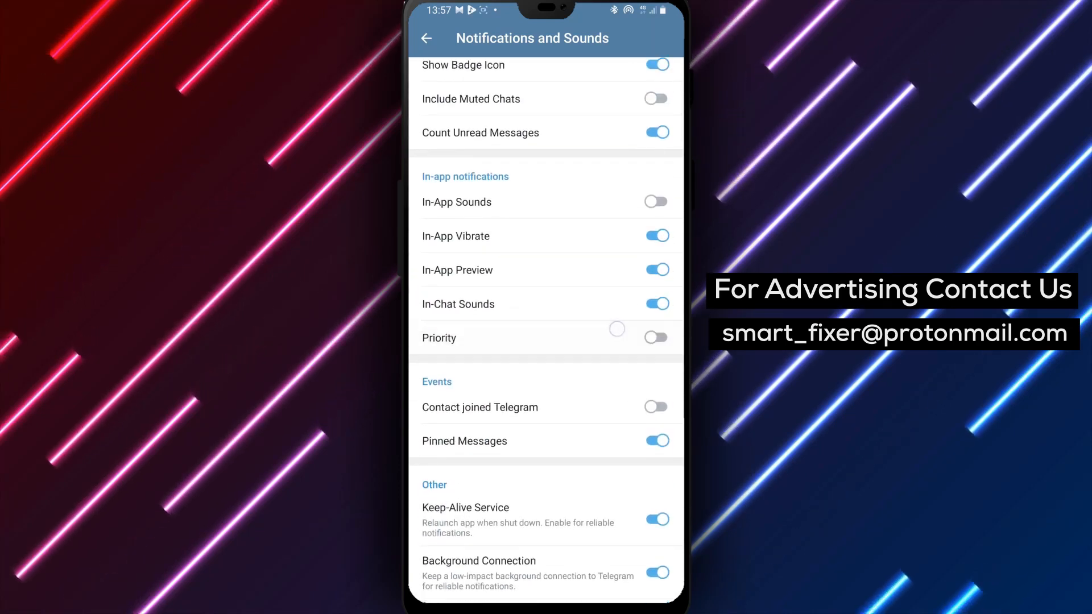
scroll(down, 3)
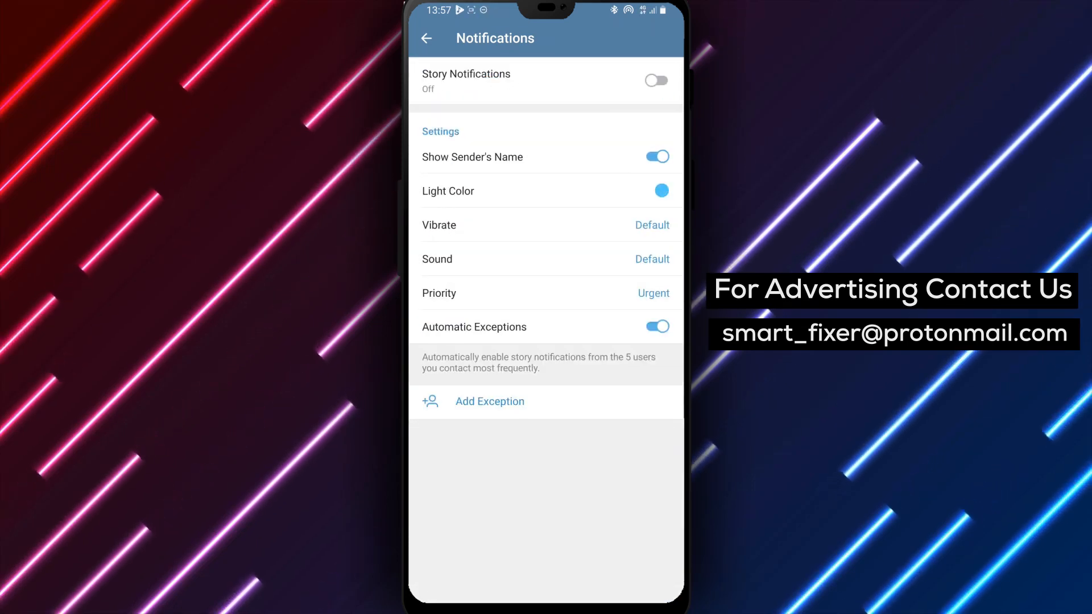
Switch the Story Notifications toggle on
click(654, 80)
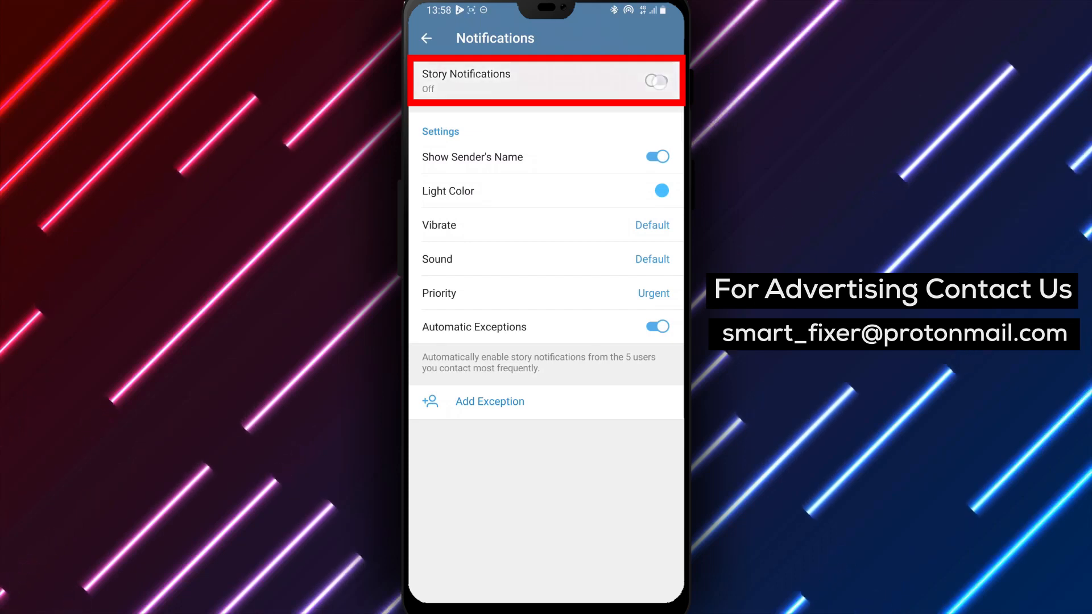
click(655, 80)
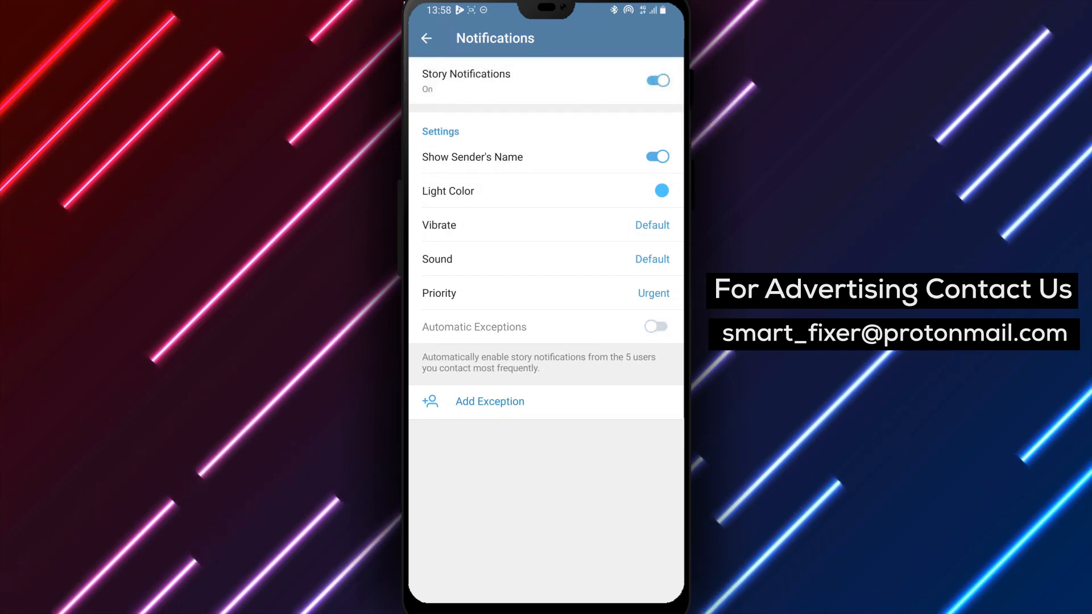